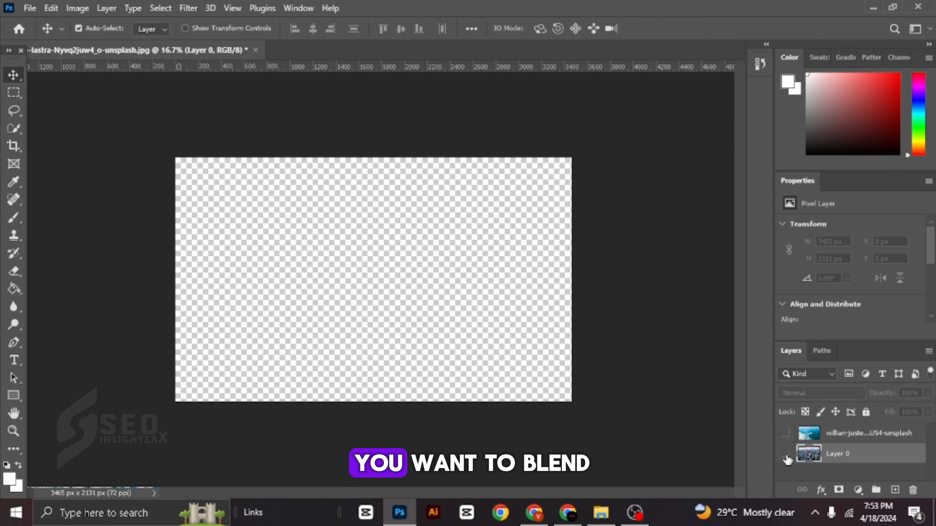
Step: Show the hidden photo layers and select the sea-and-boat layer for editing
click(785, 454)
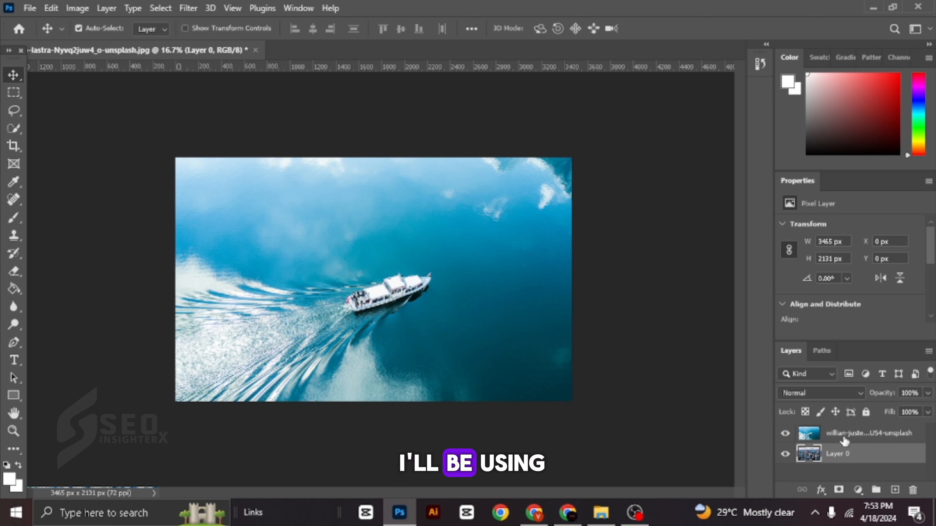
click(821, 393)
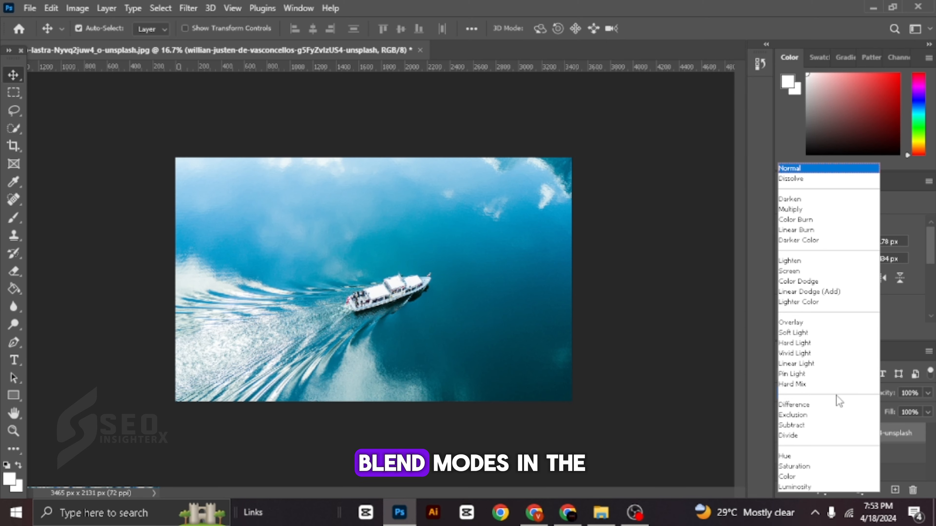
Step: Apply Hard Light to the boat layer so the buildings show through the water
click(794, 343)
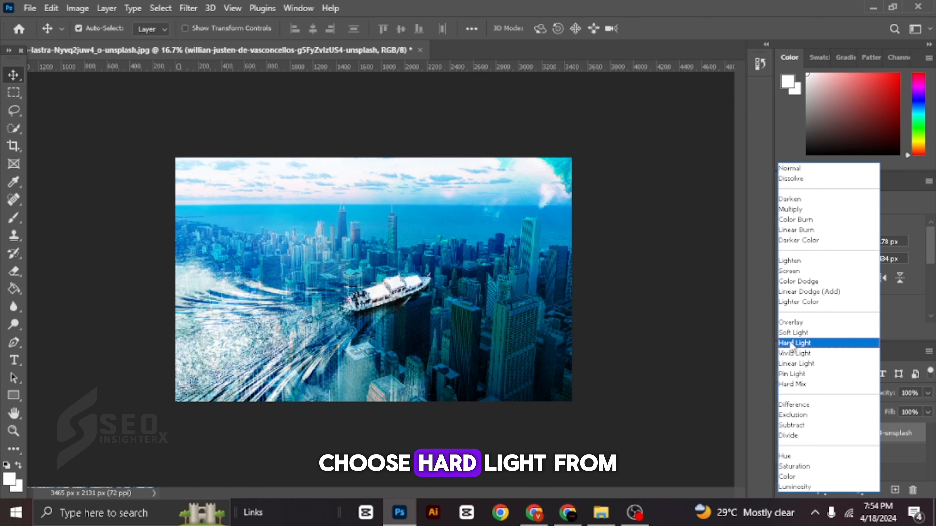
click(794, 343)
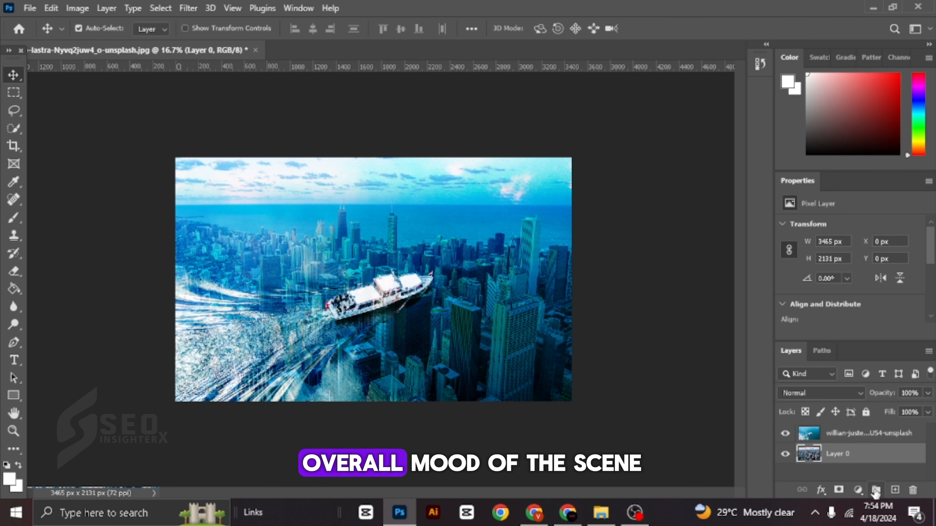
Step: Add a Color Lookup adjustment on the city photo with the NightFromDay.CUBE LUT
click(859, 490)
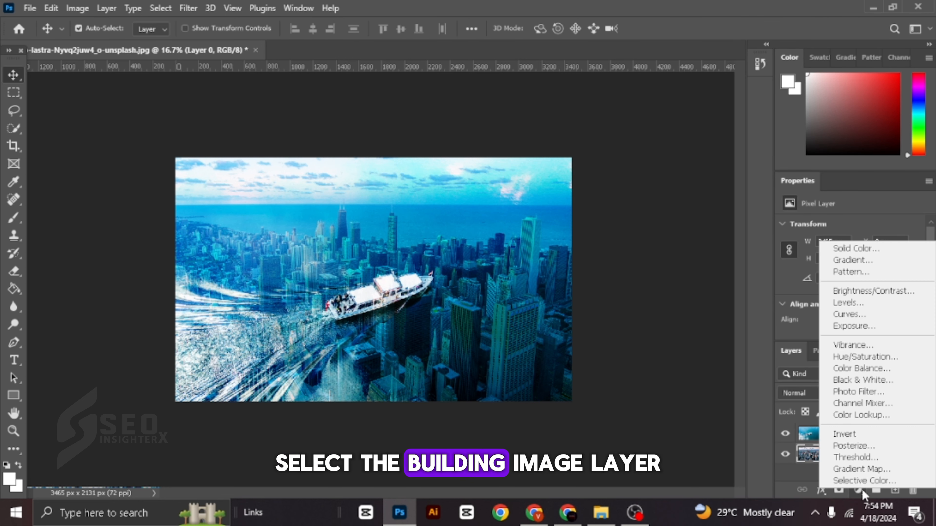
mouse_move(845, 434)
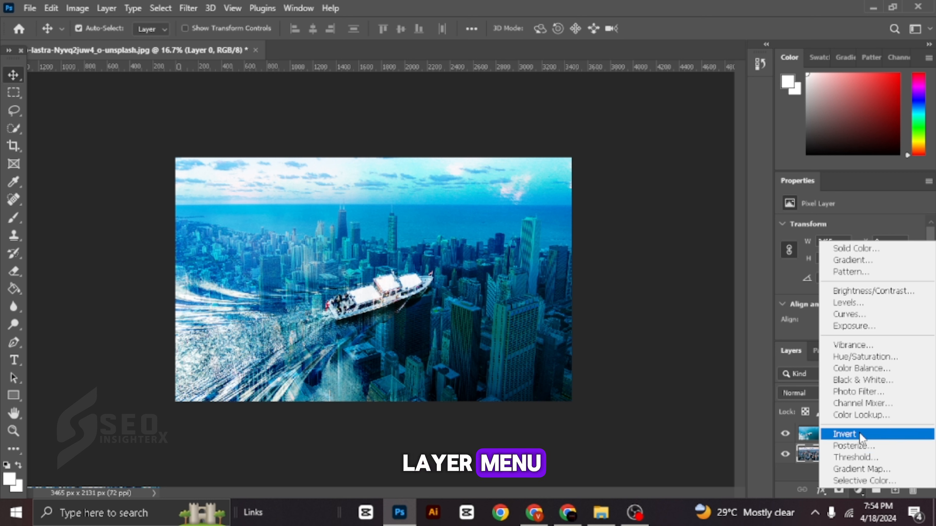
click(860, 415)
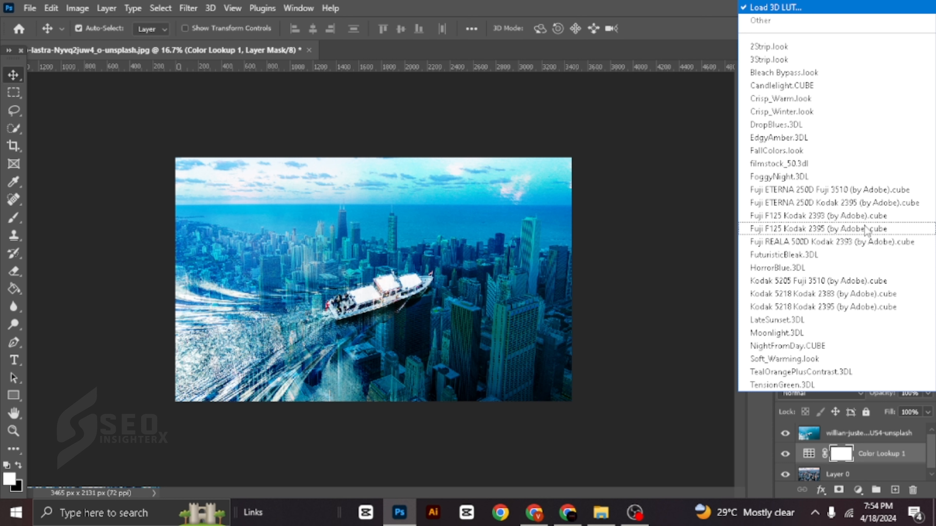
mouse_move(801, 333)
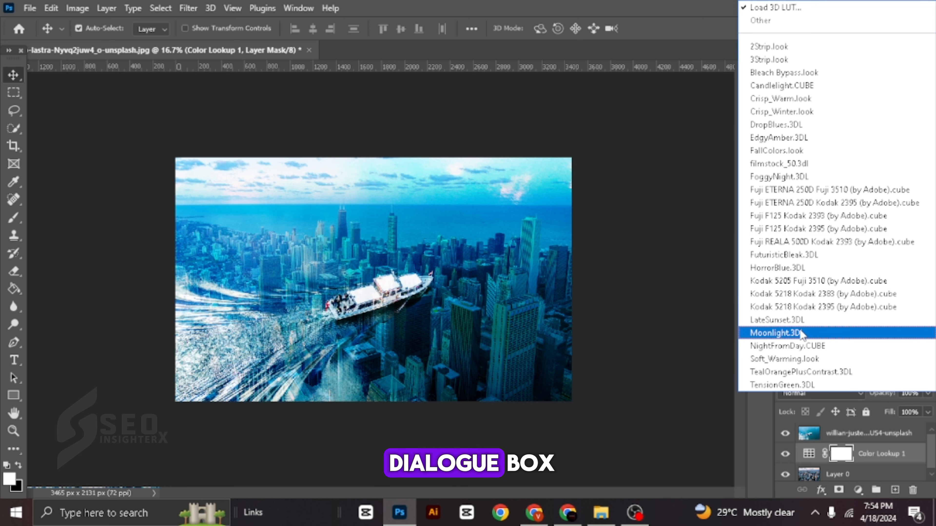
click(786, 346)
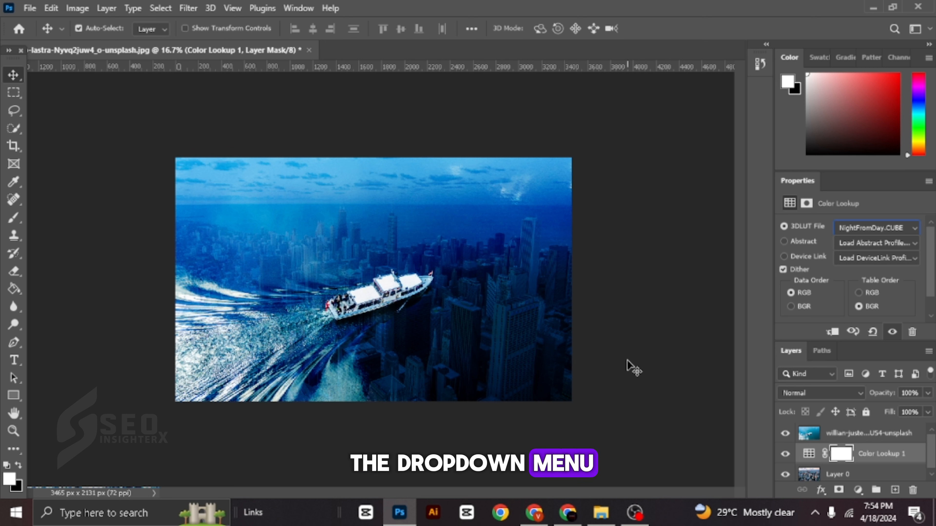
mouse_move(761, 309)
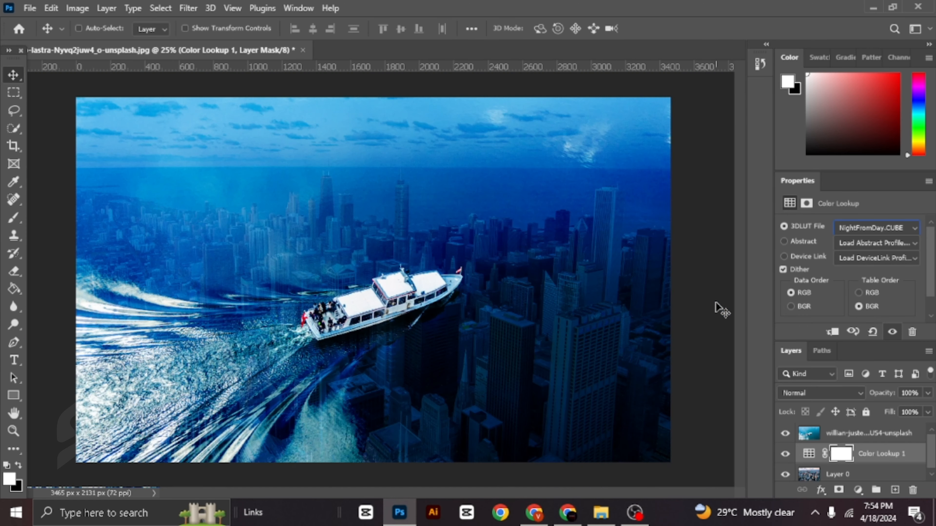
click(839, 471)
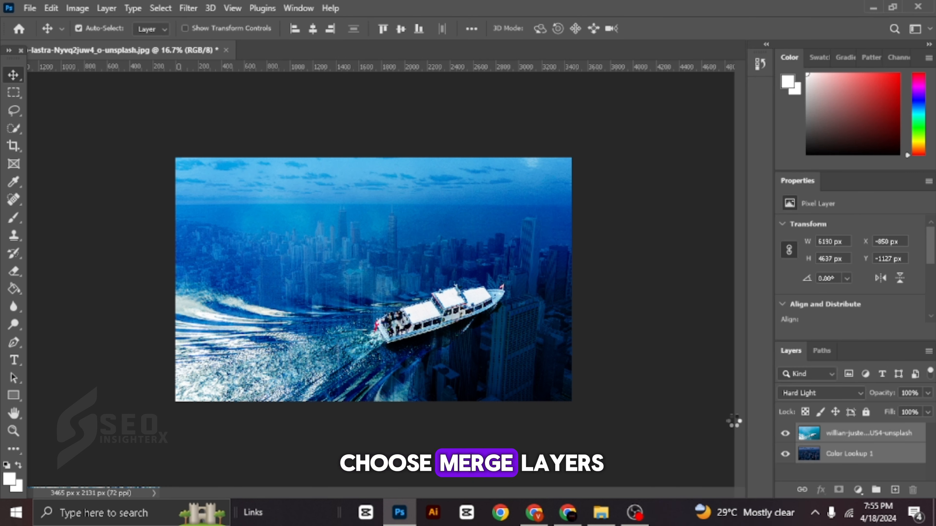
Step: Add a Color Lookup above the boat photo with the Kodak 5218 Kodak 2395 LUT
click(858, 490)
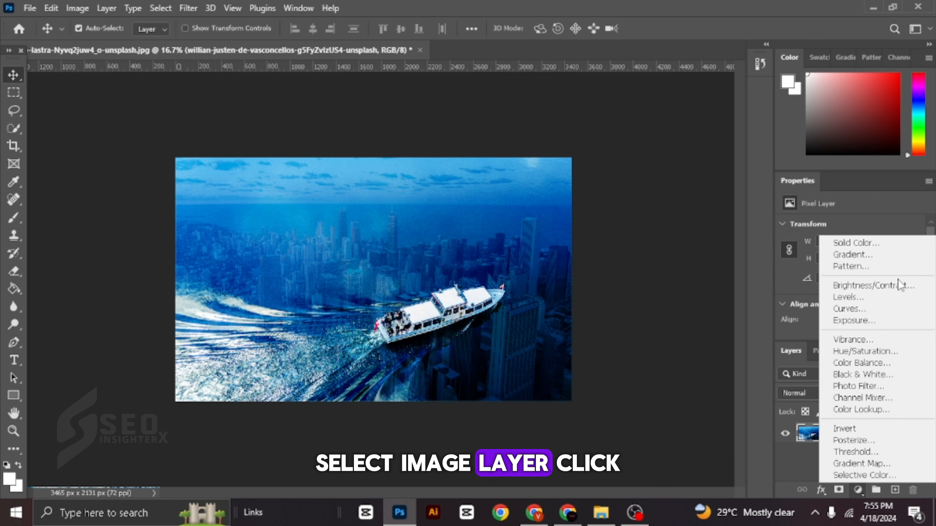
click(860, 410)
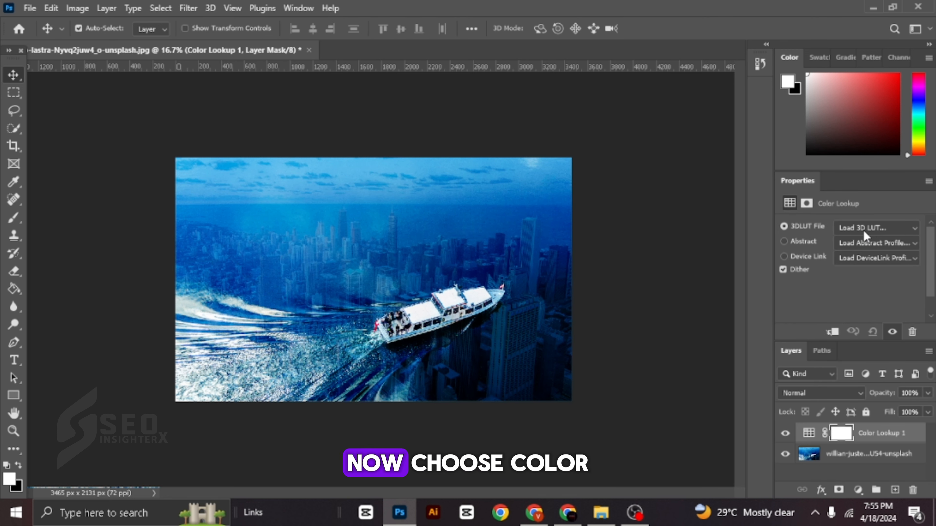
click(875, 228)
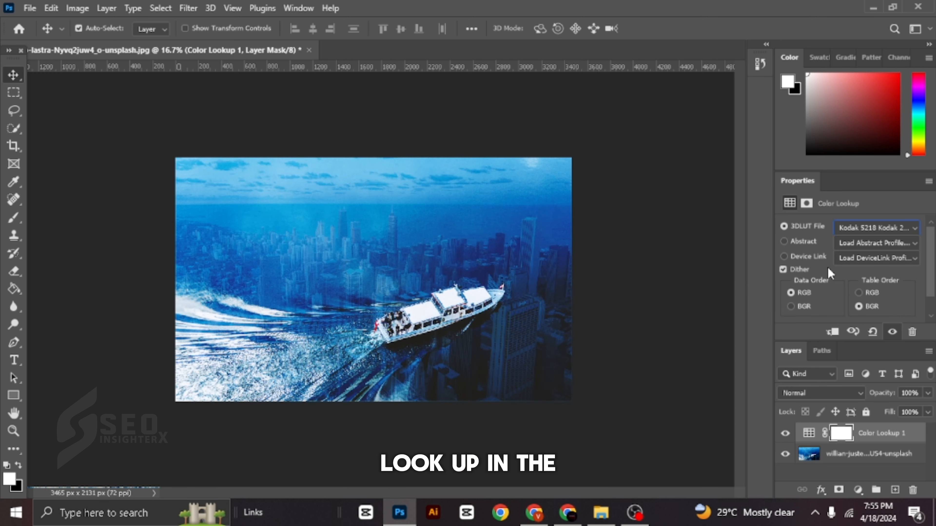
click(875, 228)
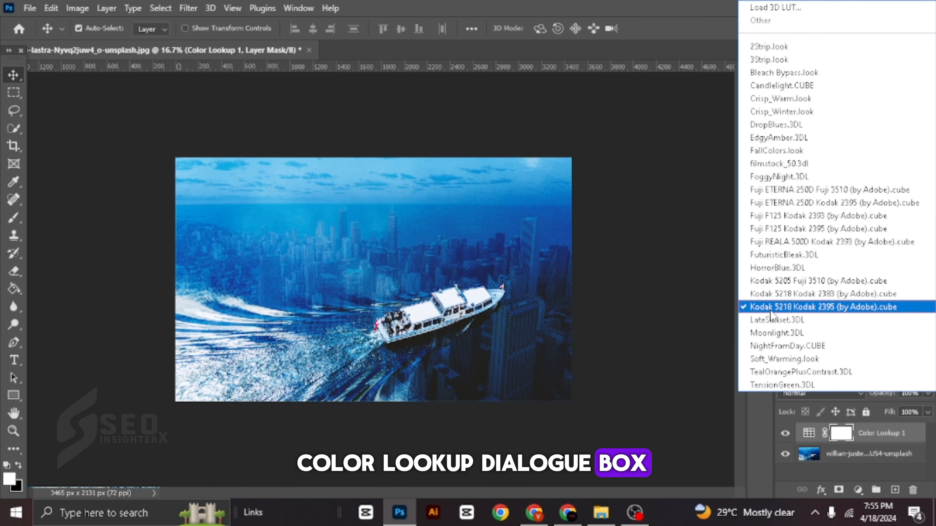